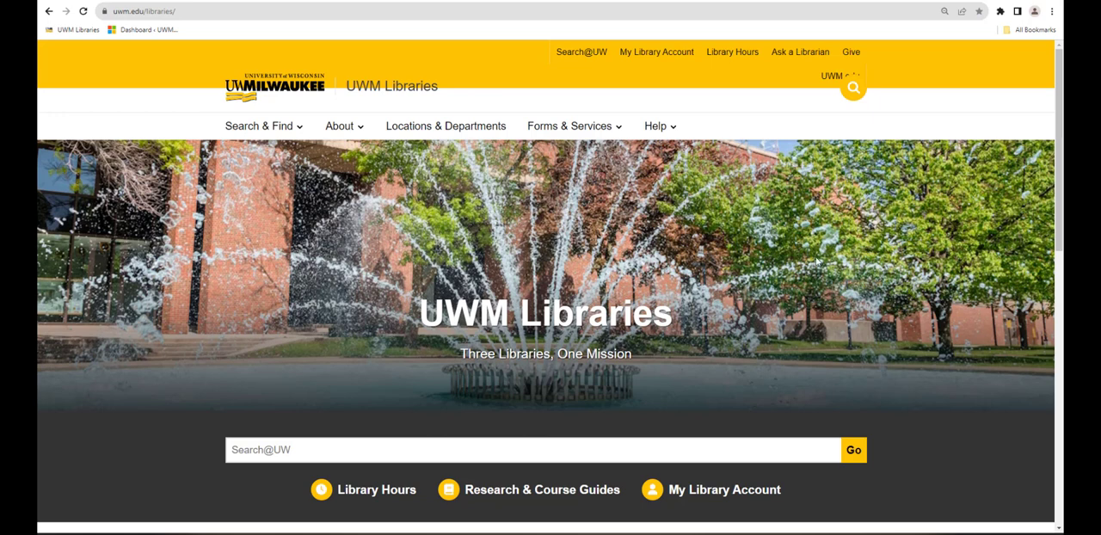
# Go to Ask a Librarian from the UWM Libraries Help menu.
pyautogui.click(658, 126)
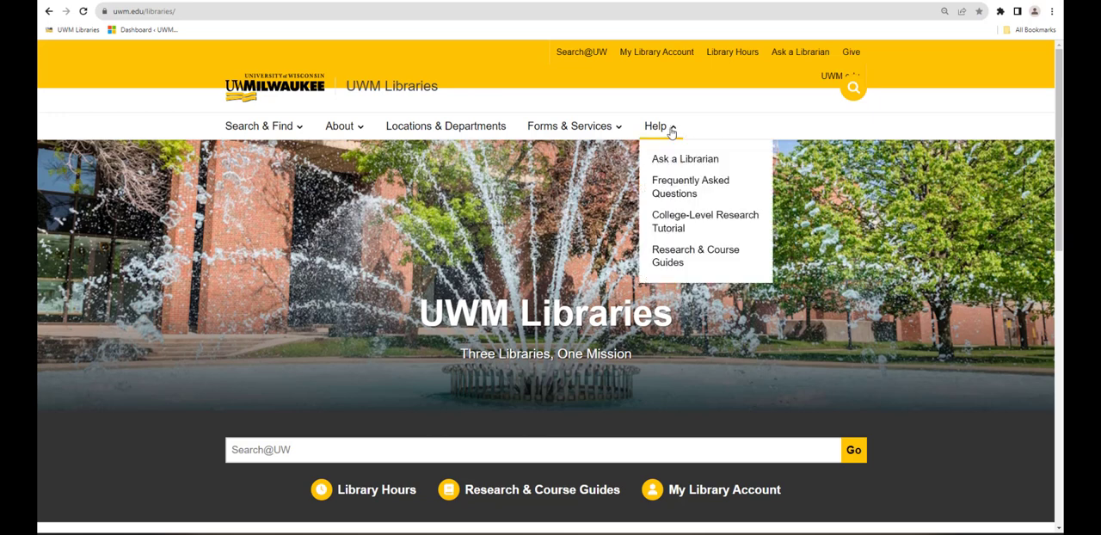
pyautogui.click(684, 158)
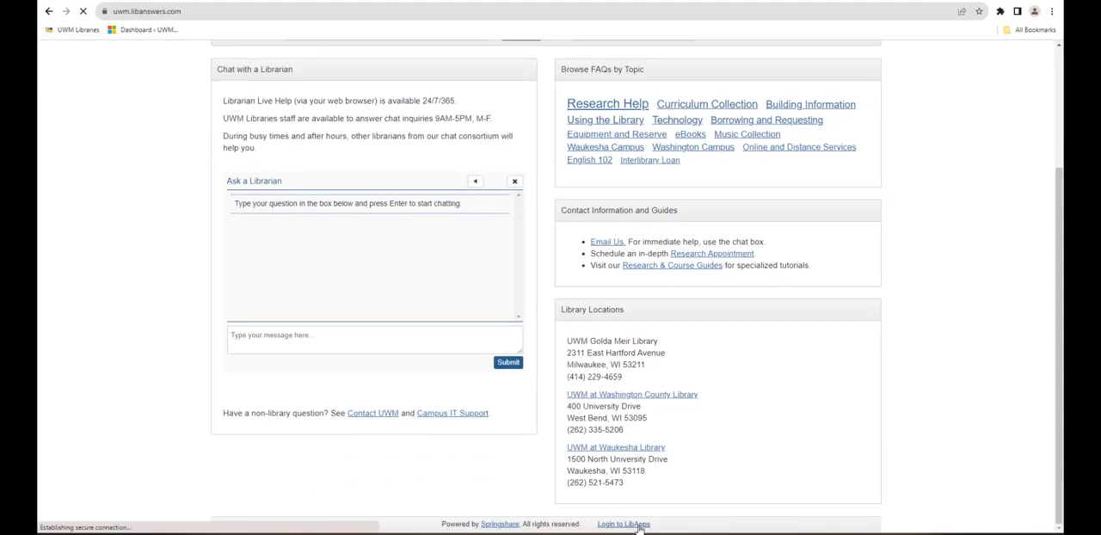
# Begin the LibApps login and enter the university account password at Microsoft sign-in.
pyautogui.click(624, 524)
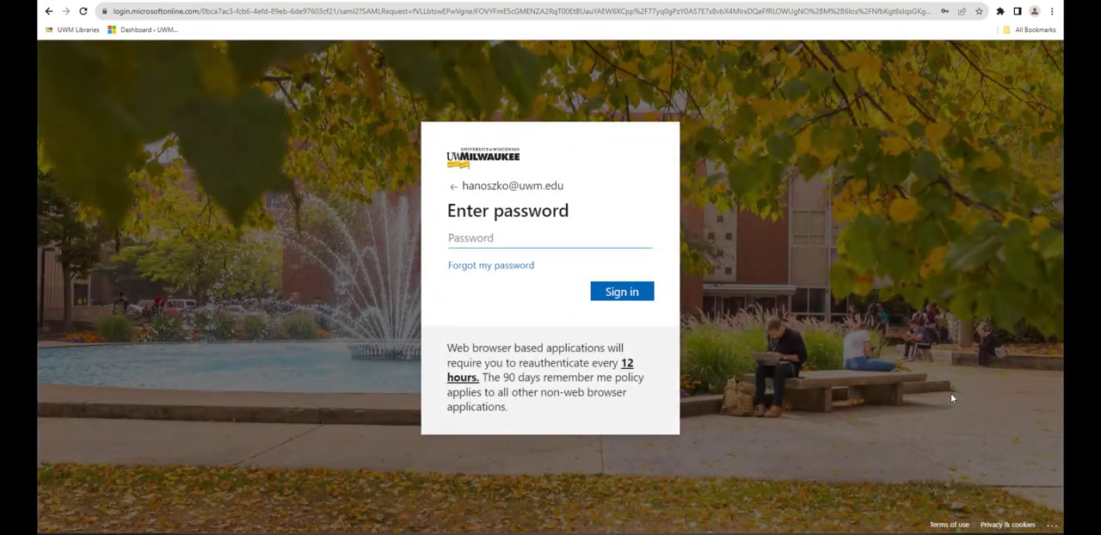
pyautogui.click(621, 291)
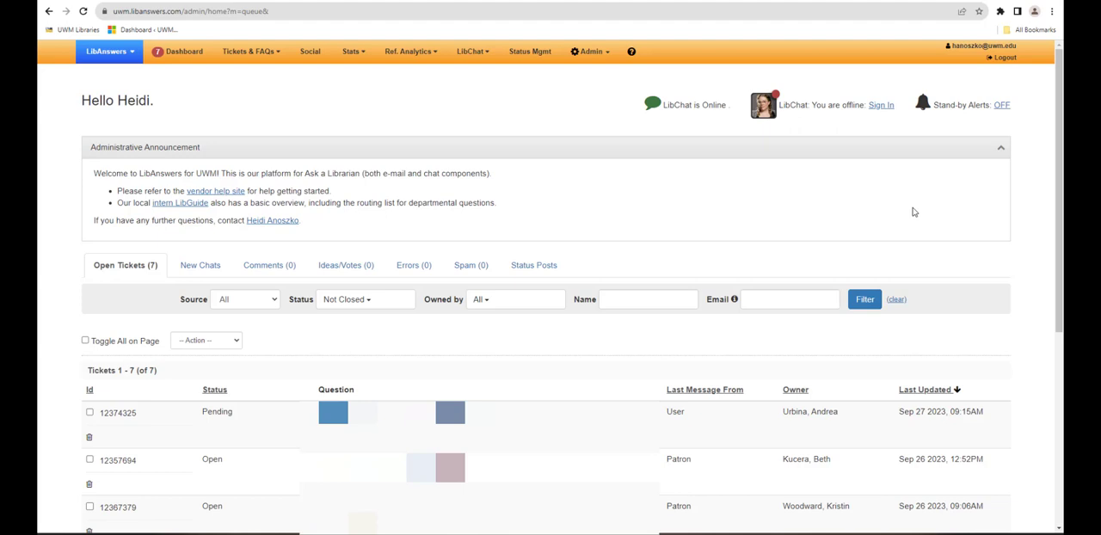
pyautogui.moveTo(531, 219)
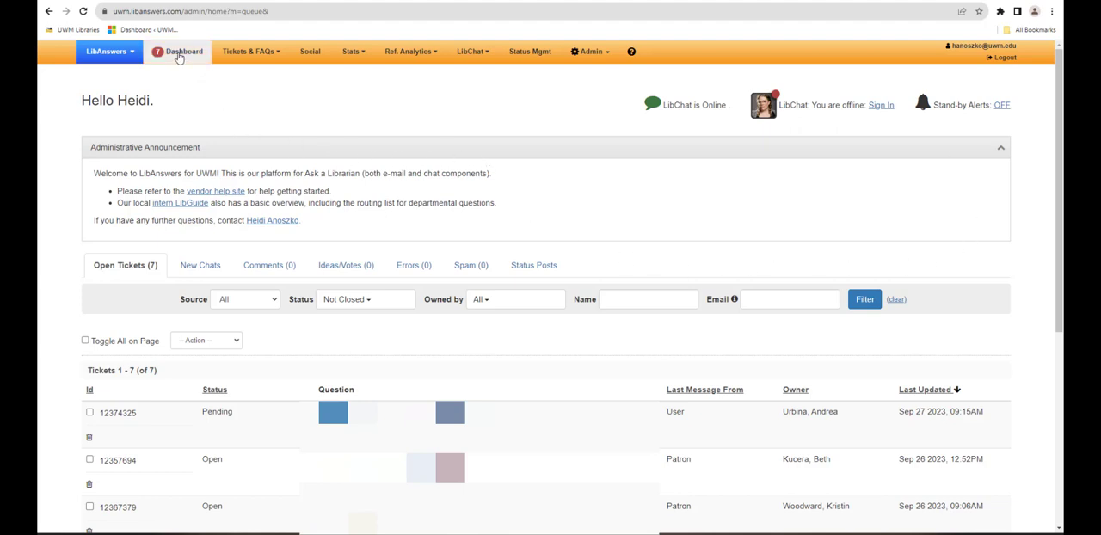
pyautogui.click(187, 52)
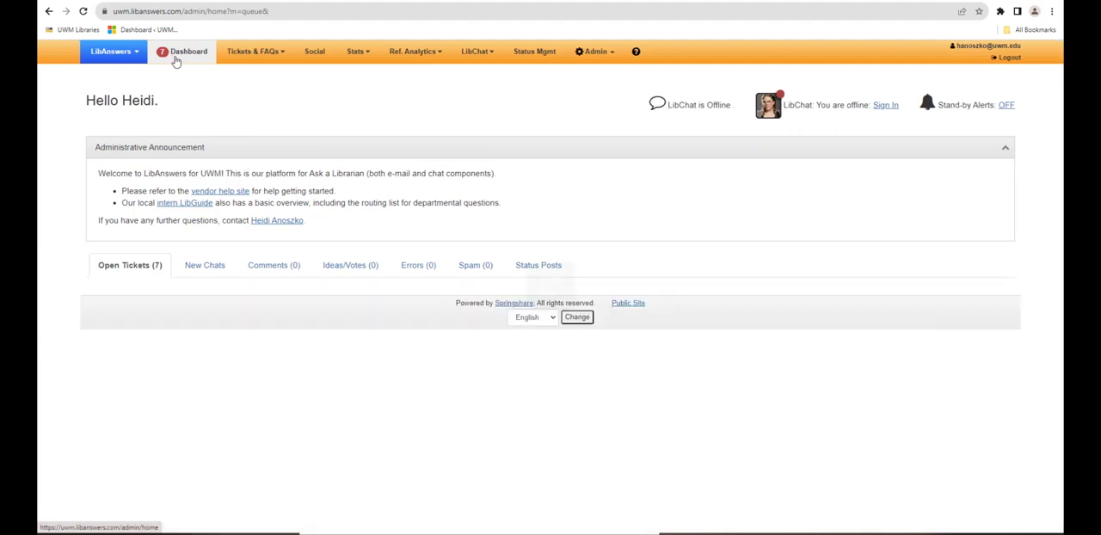
pyautogui.click(129, 264)
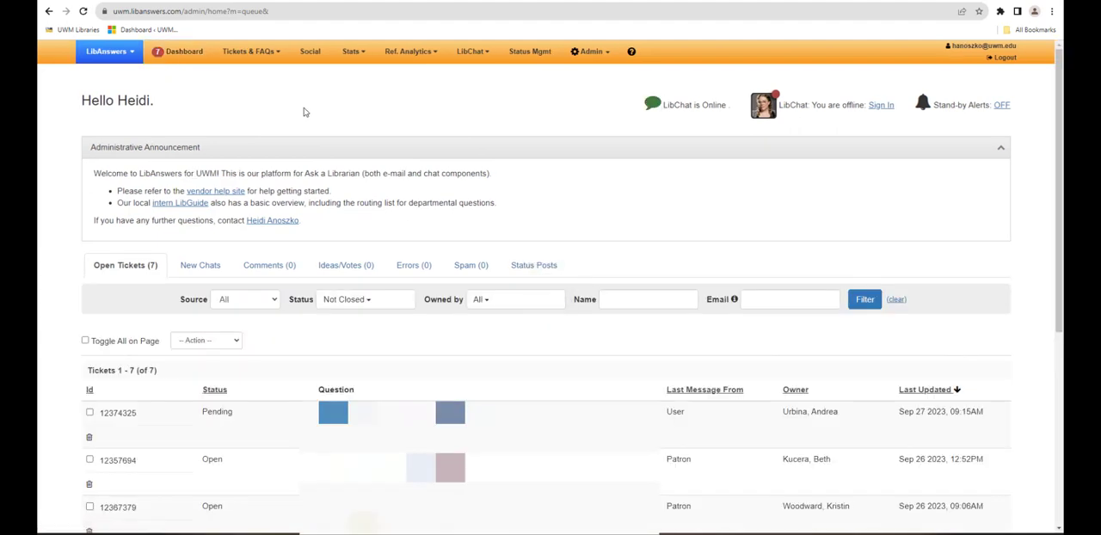
pyautogui.click(107, 52)
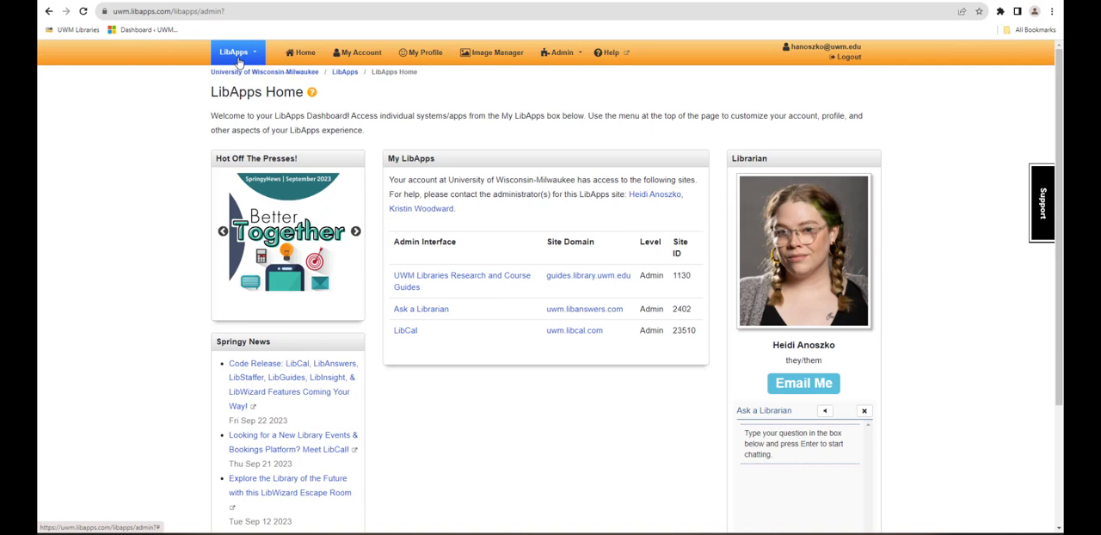
pyautogui.click(233, 51)
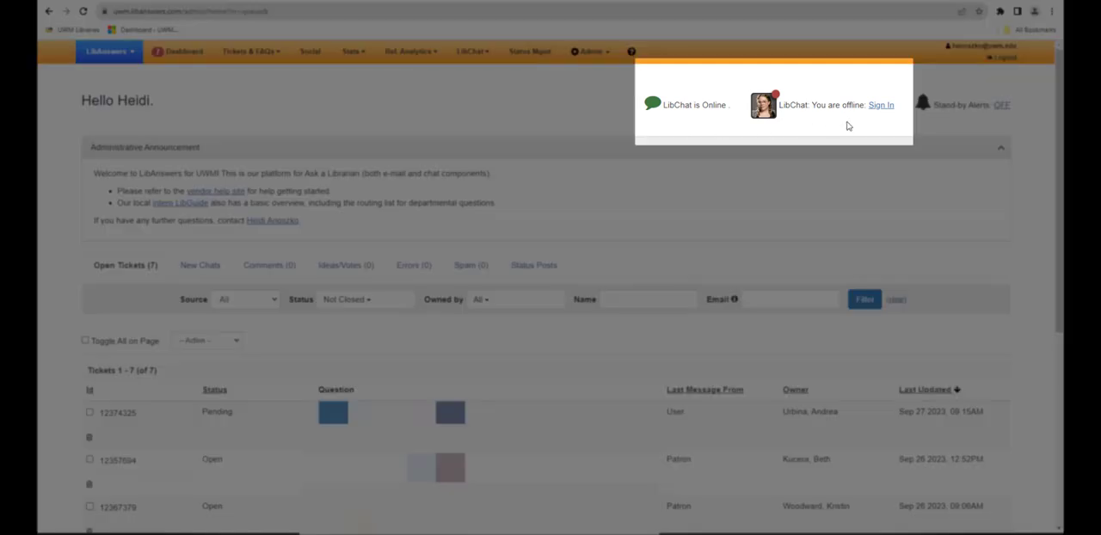
pyautogui.moveTo(881, 105)
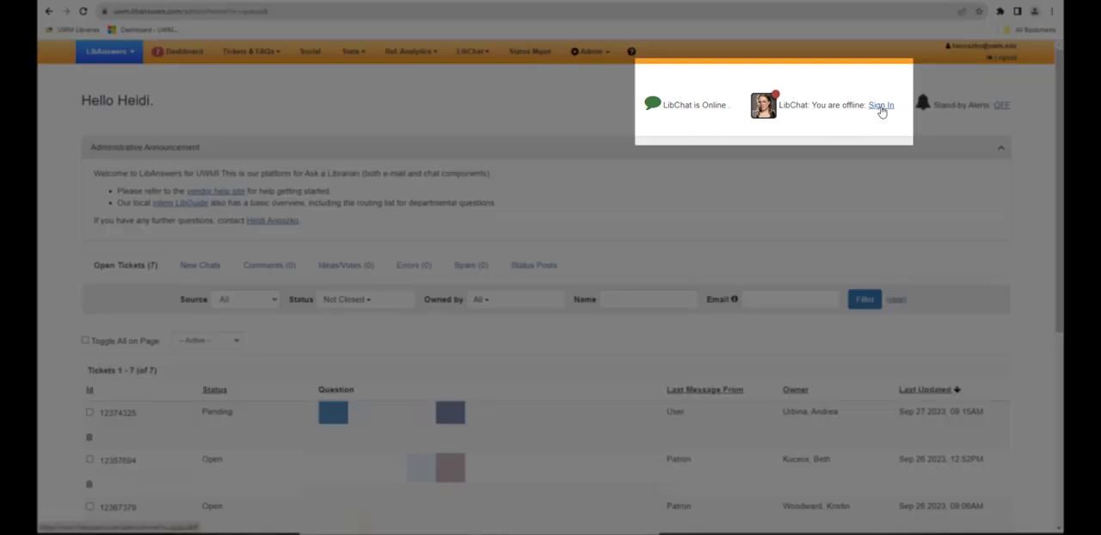
# Sign in to LibChat as online, then open the Search LibAnswers FAQs help window.
pyautogui.click(881, 104)
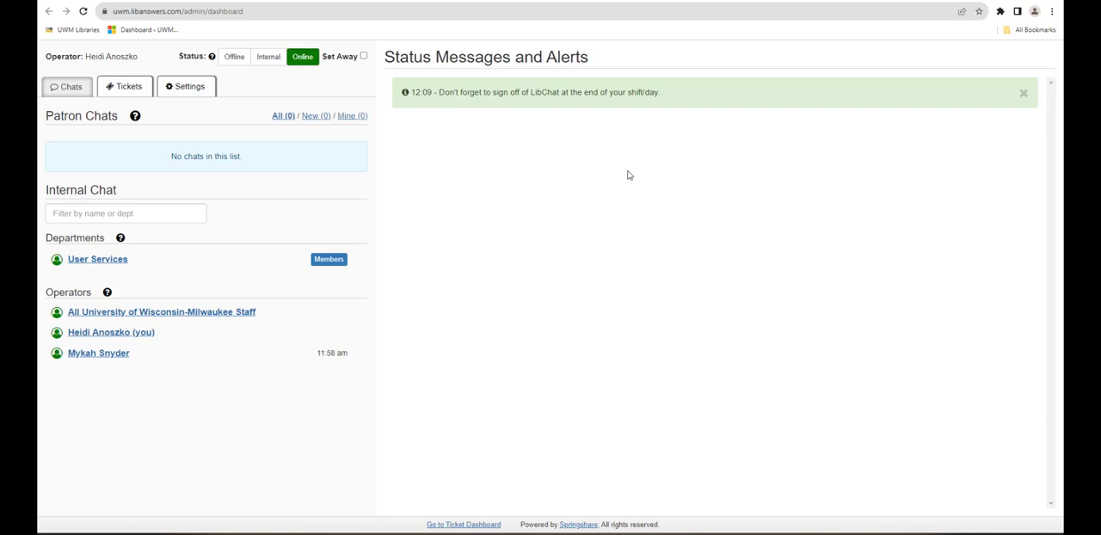
pyautogui.moveTo(386, 160)
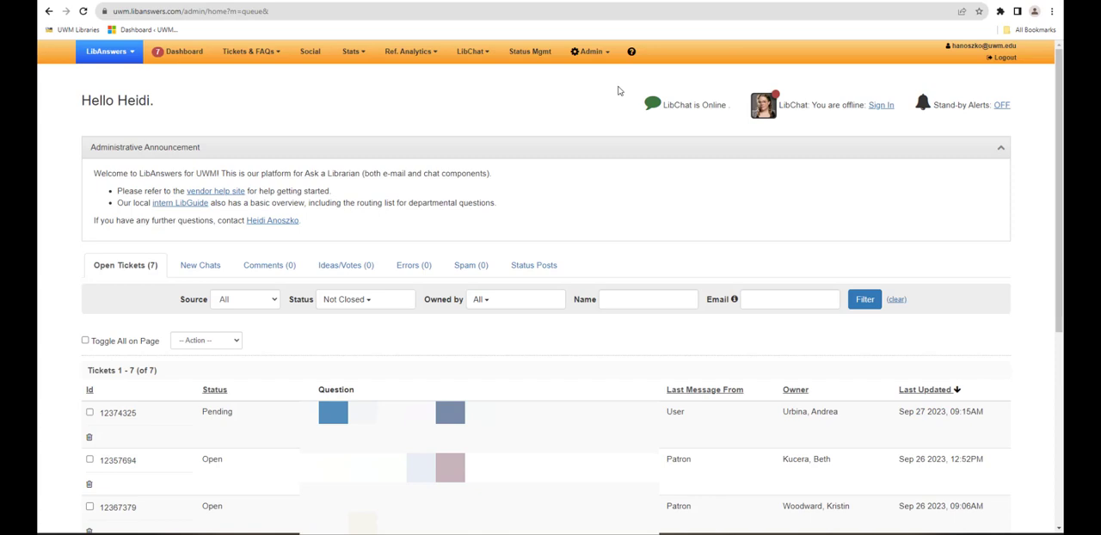
pyautogui.click(632, 51)
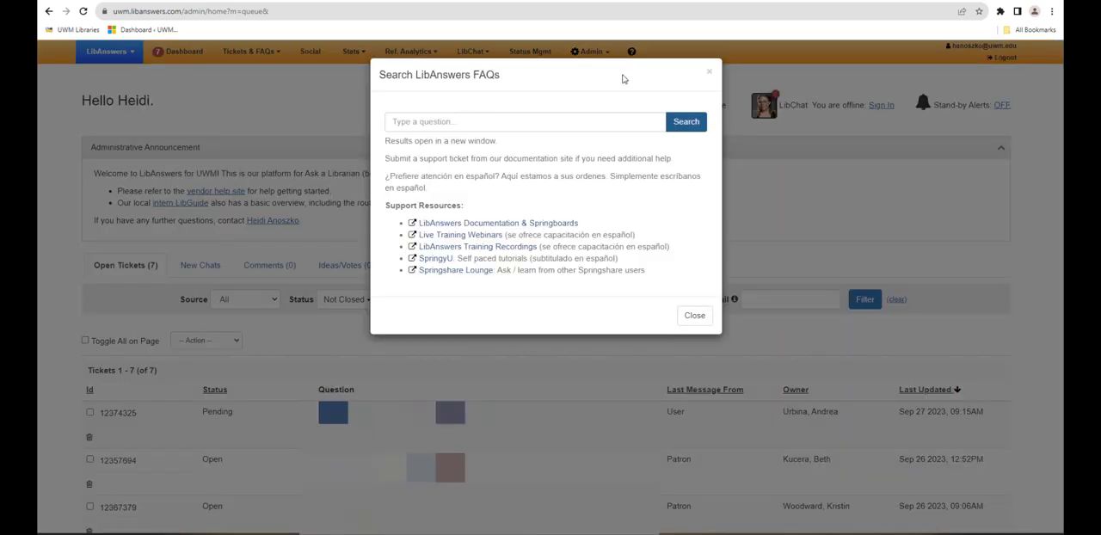